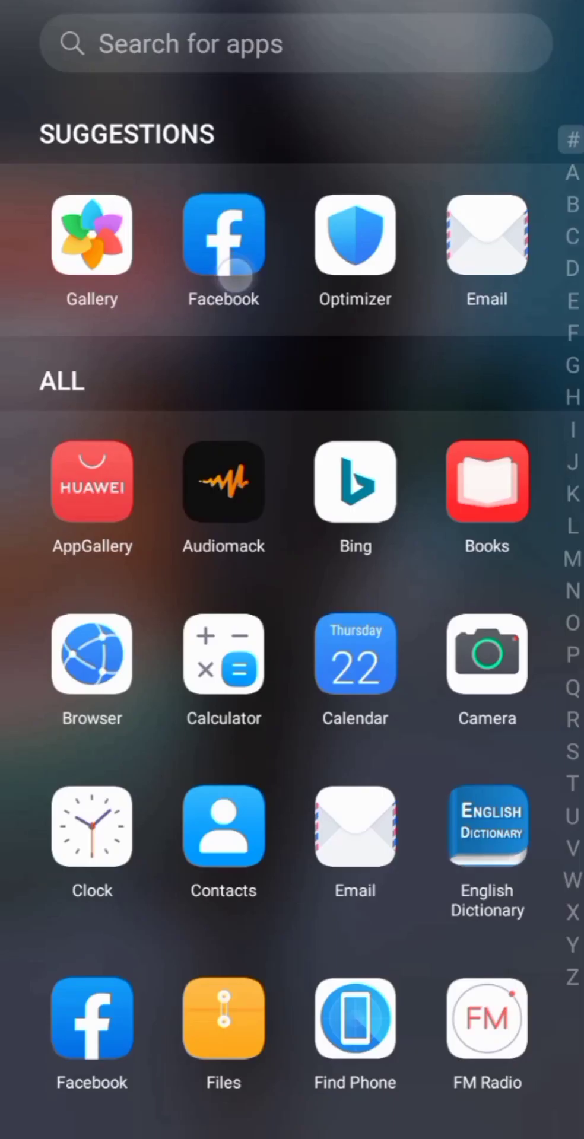
Launch Facebook and bring up the EndtymerNews page in owner view
click(222, 236)
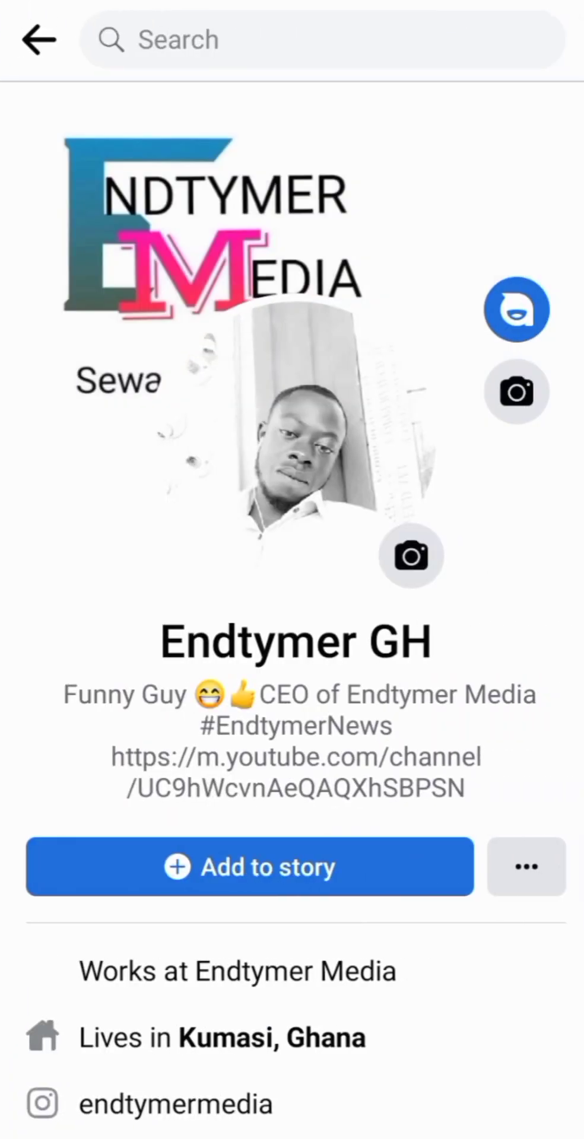
scroll(down, 3)
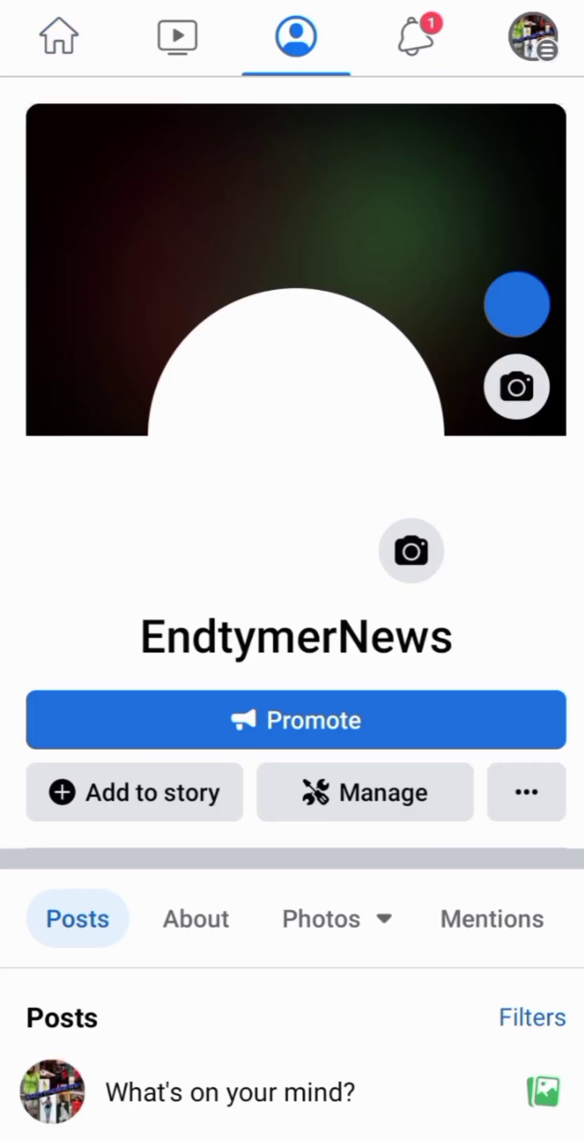
Preview EndtymerNews as a visitor, showing the Like action and 1K likes
scroll(down, 3)
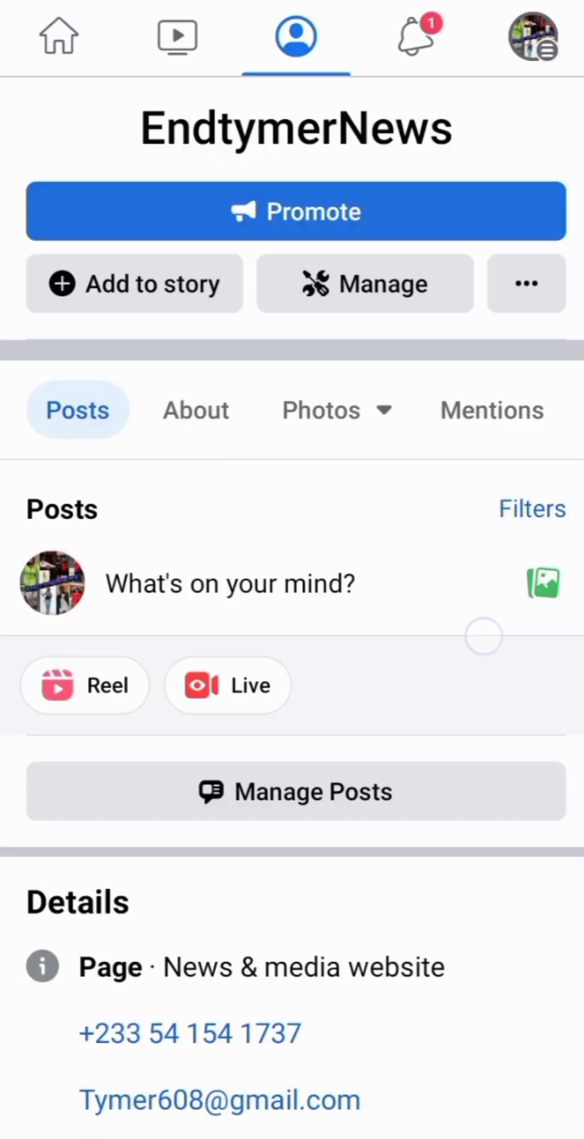
click(525, 284)
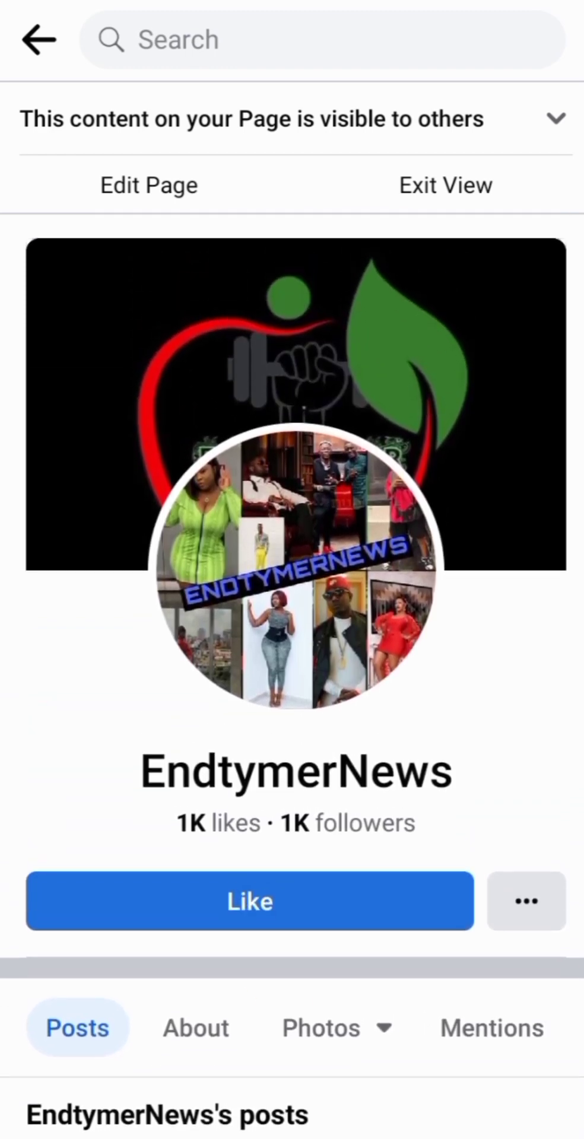
Copy the EndtymerNews page link from Page Settings, then go to the main menu
scroll(up, 3)
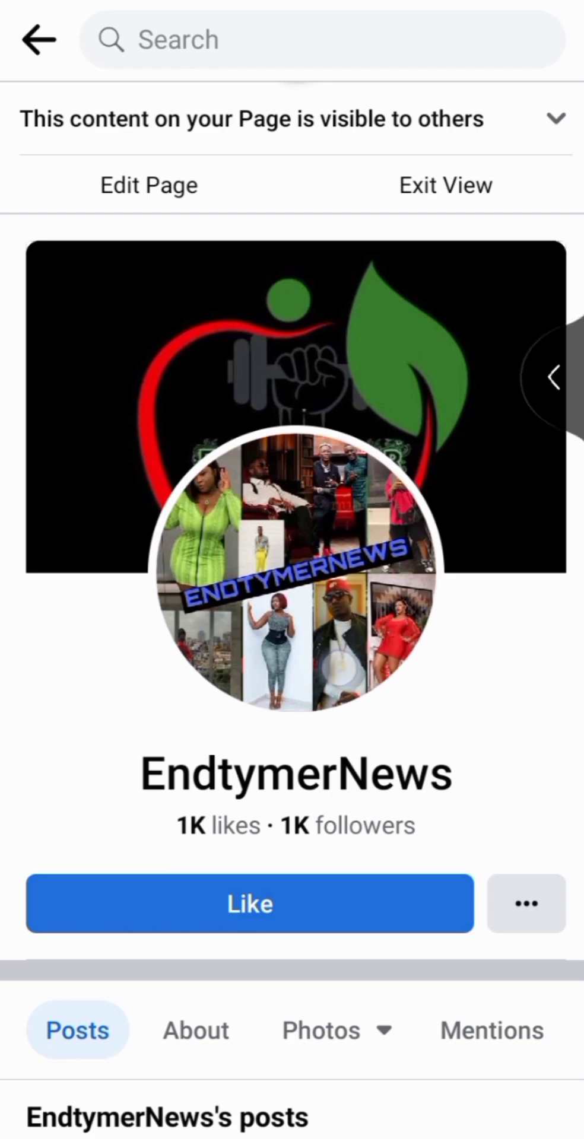
click(526, 902)
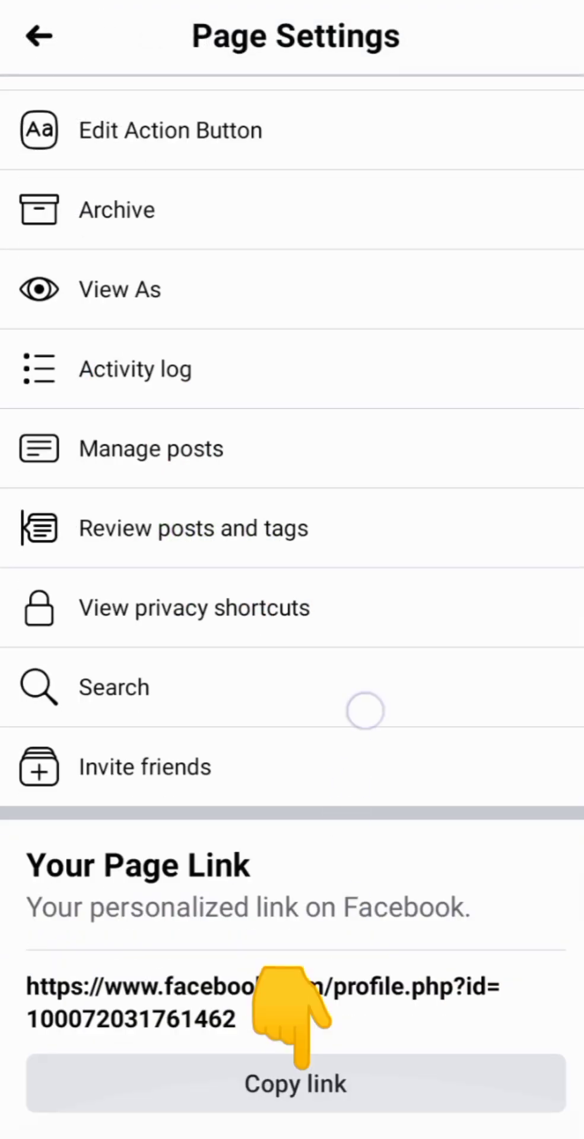
click(294, 1082)
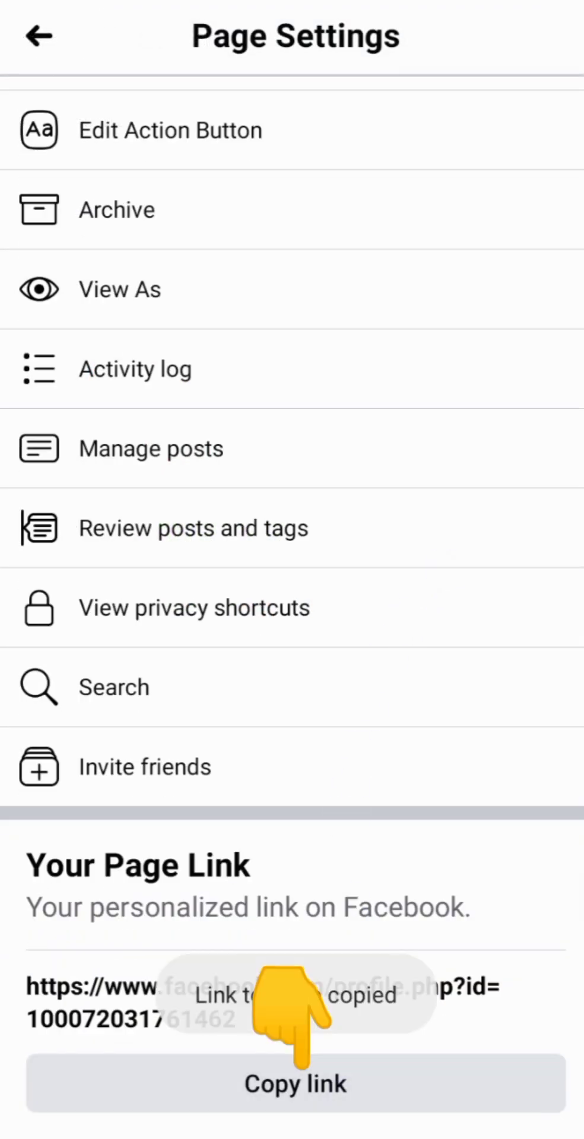
click(37, 36)
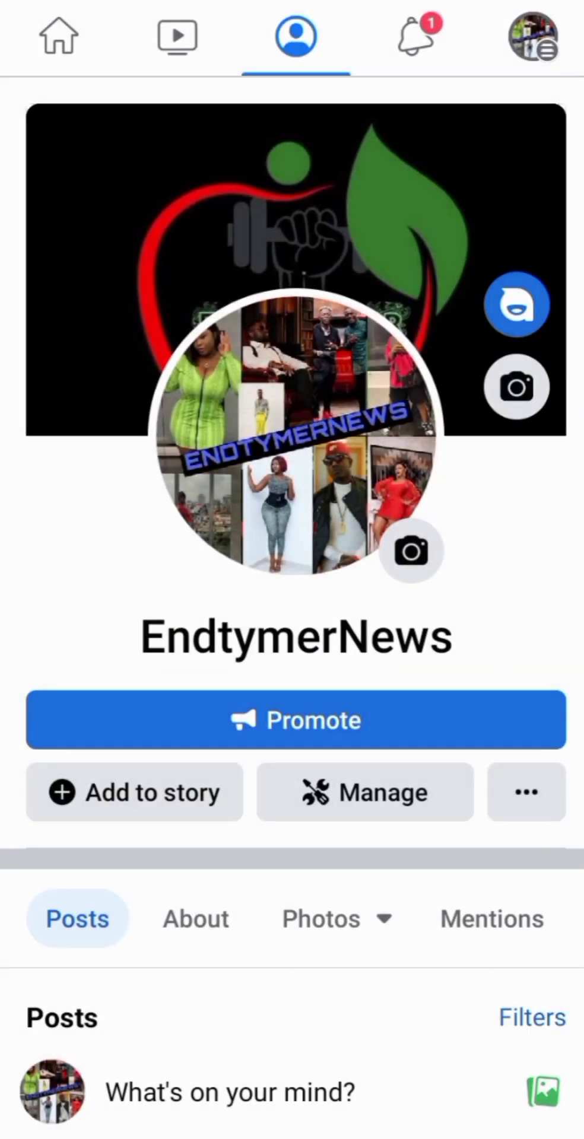
click(532, 37)
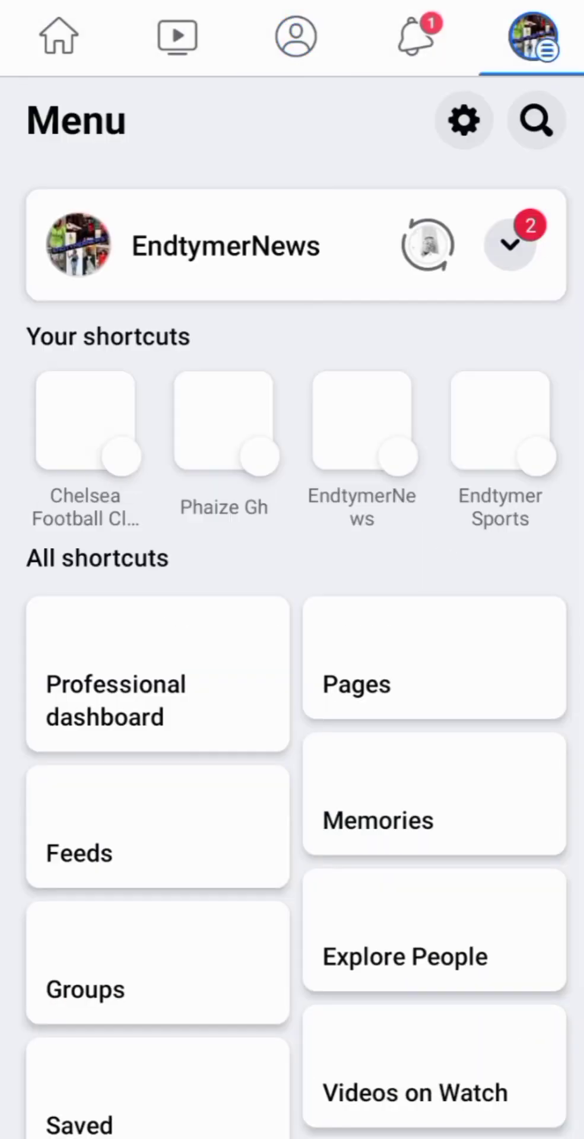
Start a Report a problem form from Help & support, with the menu screenshot attached
scroll(down, 3)
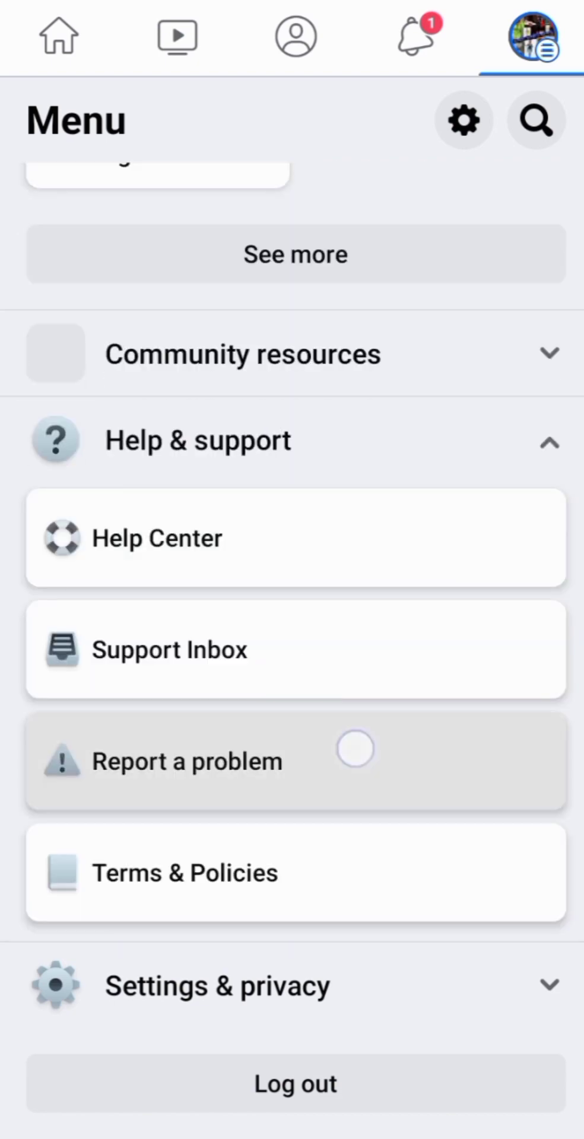
click(187, 760)
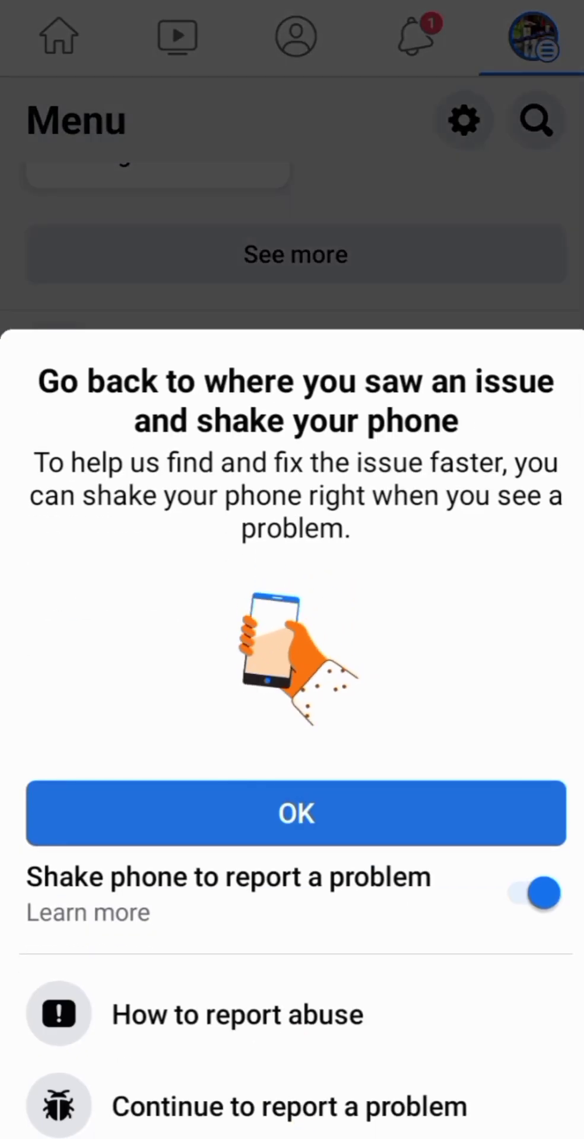
click(296, 812)
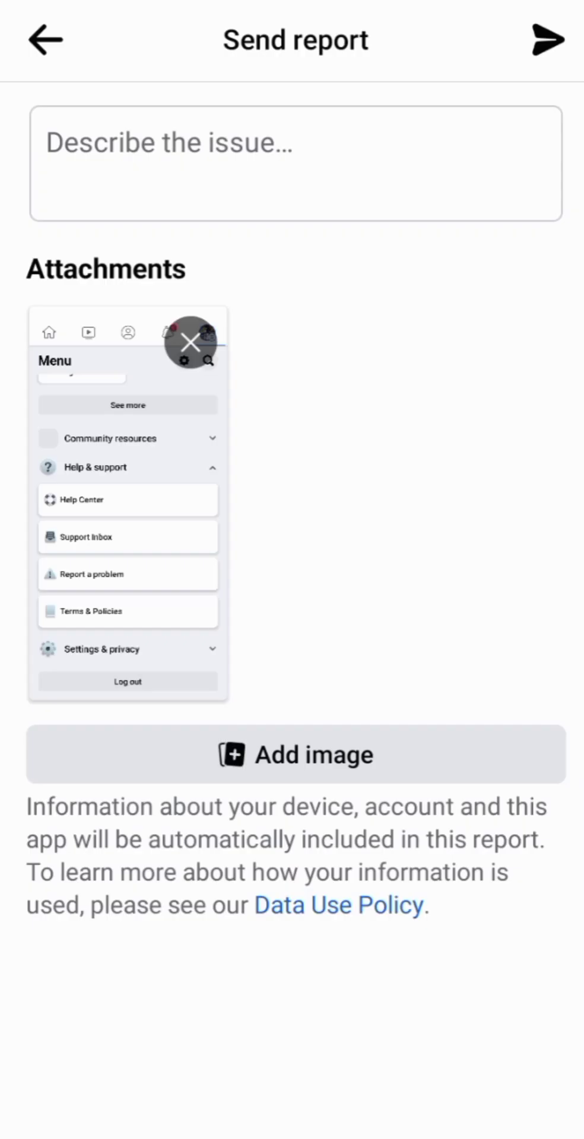
Begin the issue description with 'Hello Facebook team, my'
click(295, 162)
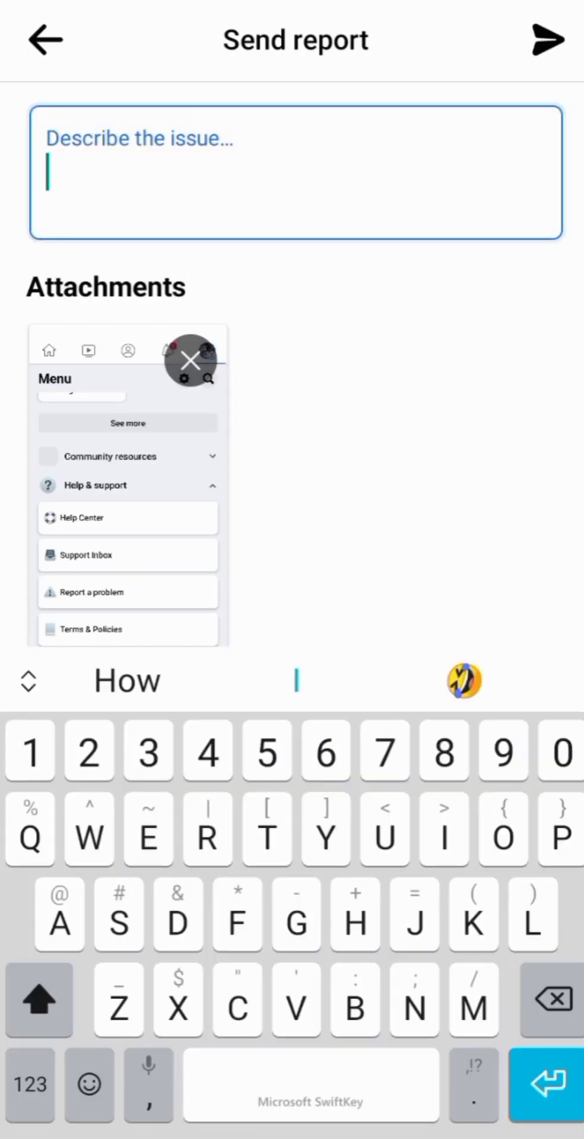
text(Hel)
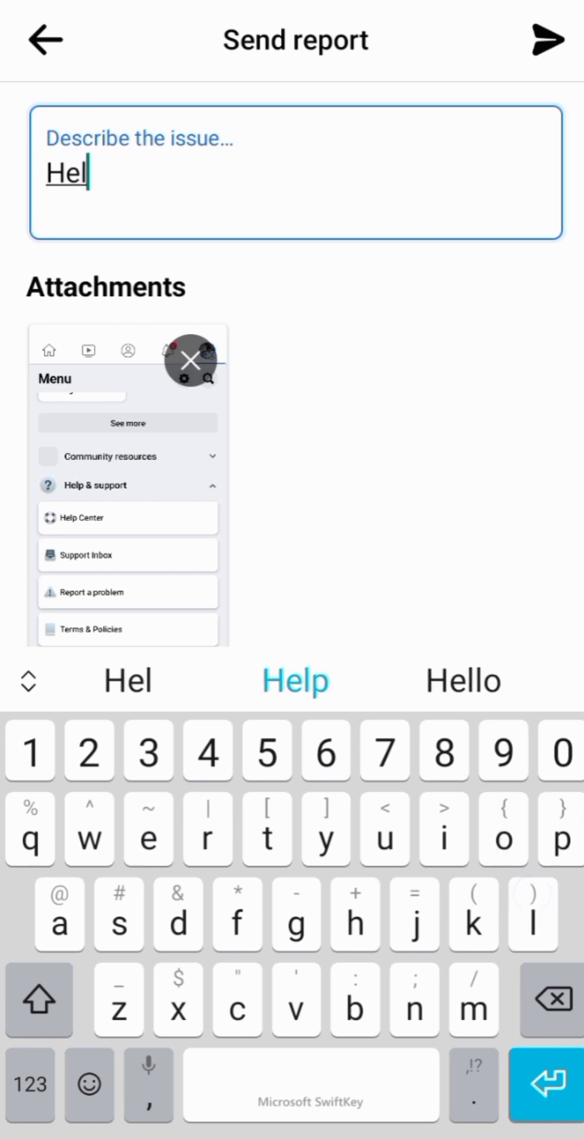
click(462, 681)
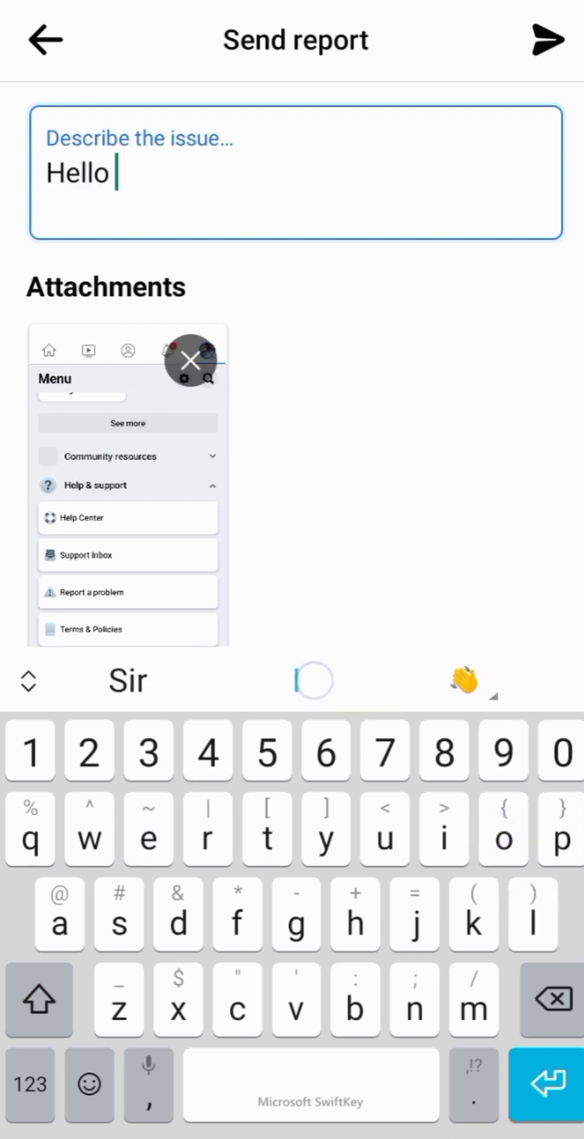
text(fa)
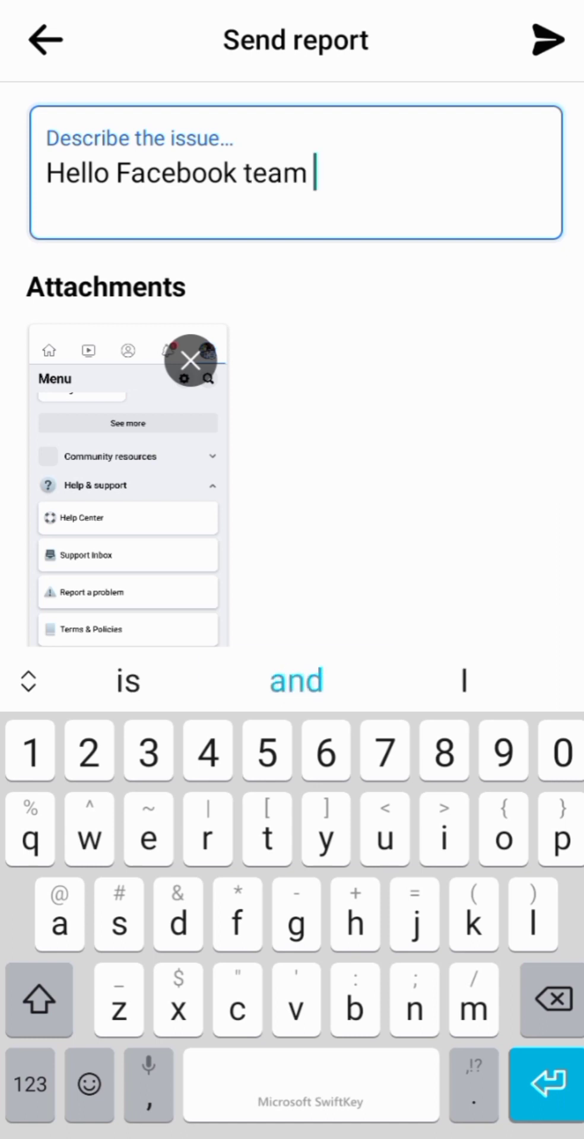
text(,)
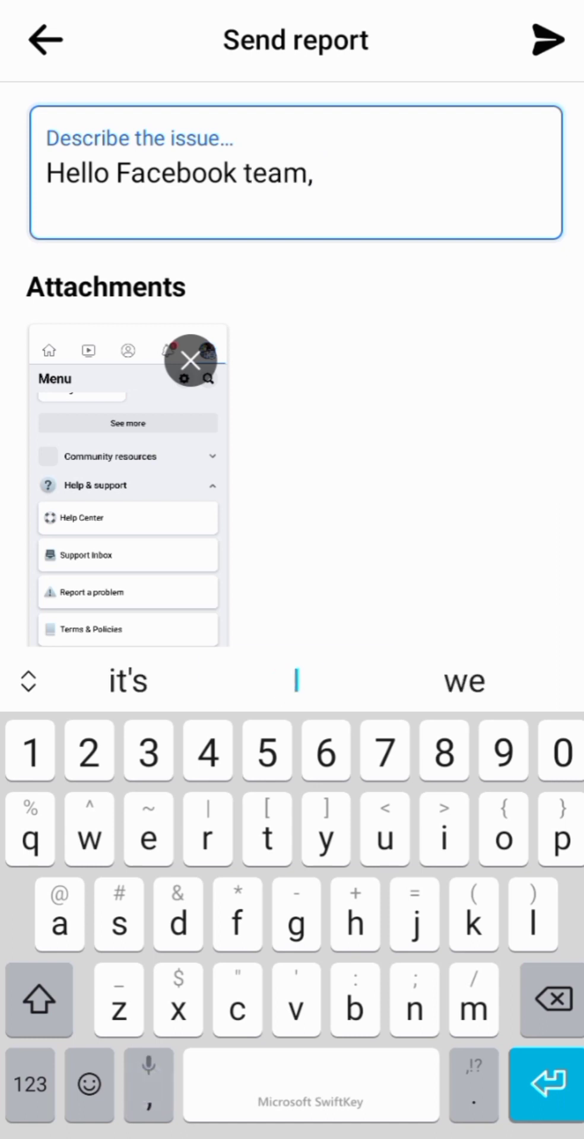
text(m)
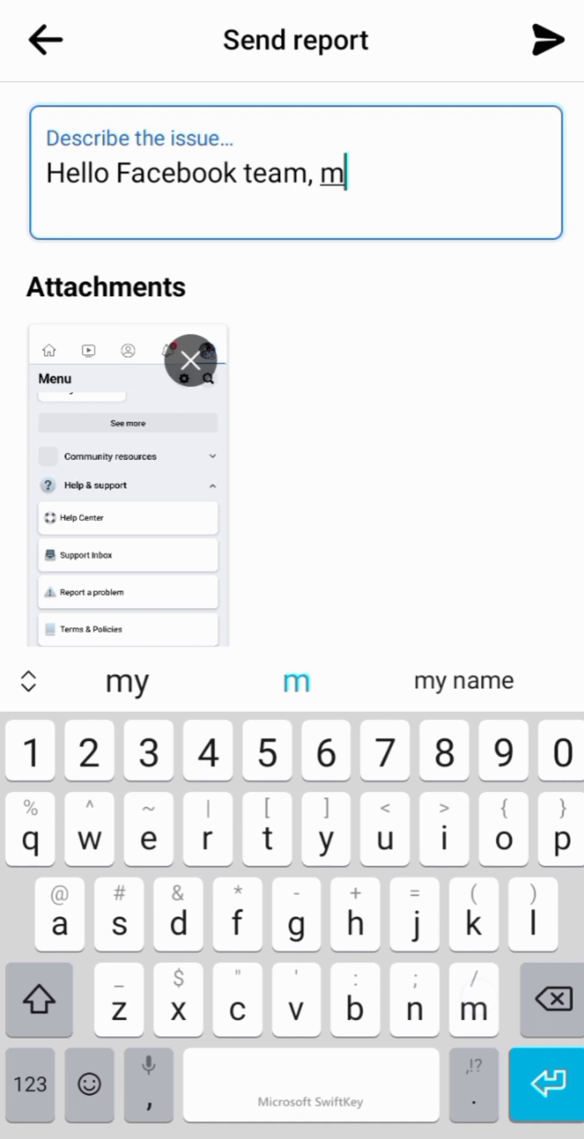
click(127, 681)
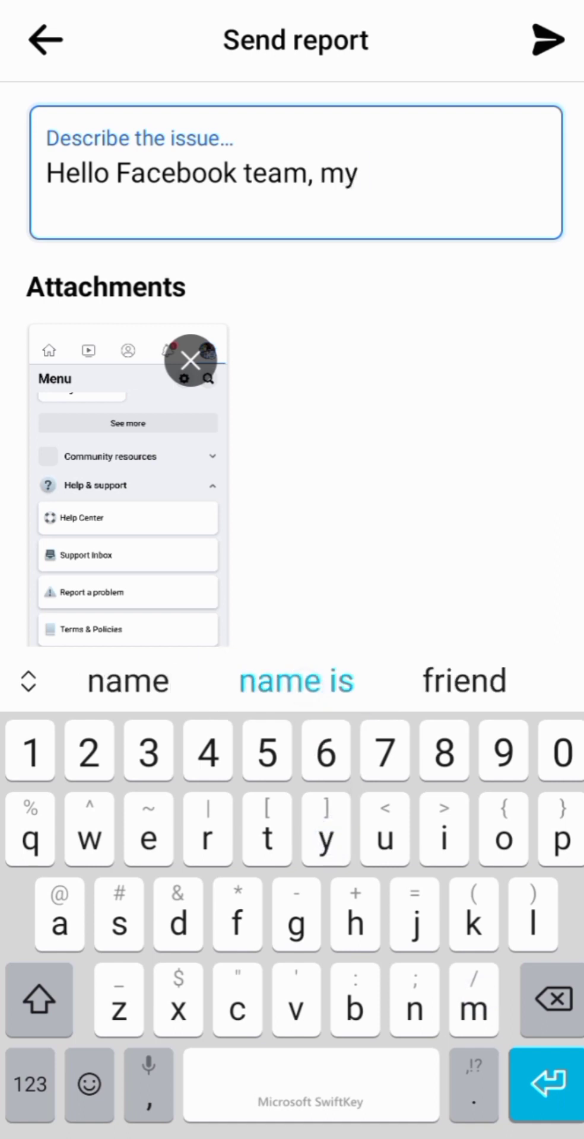
Continue the description with 'follow button isn't showing'
text(fo)
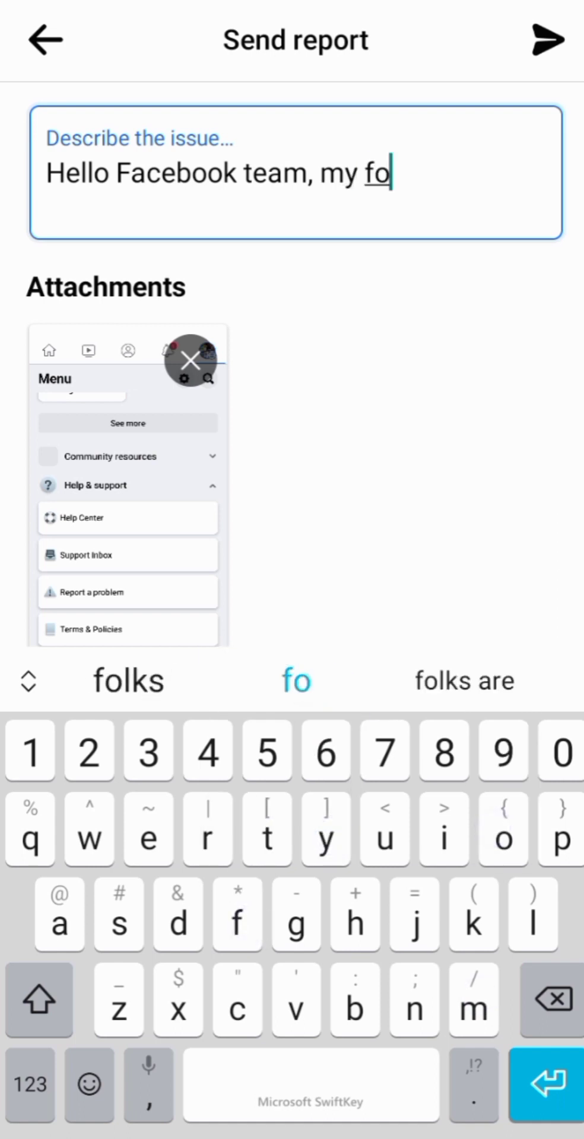
text(llo)
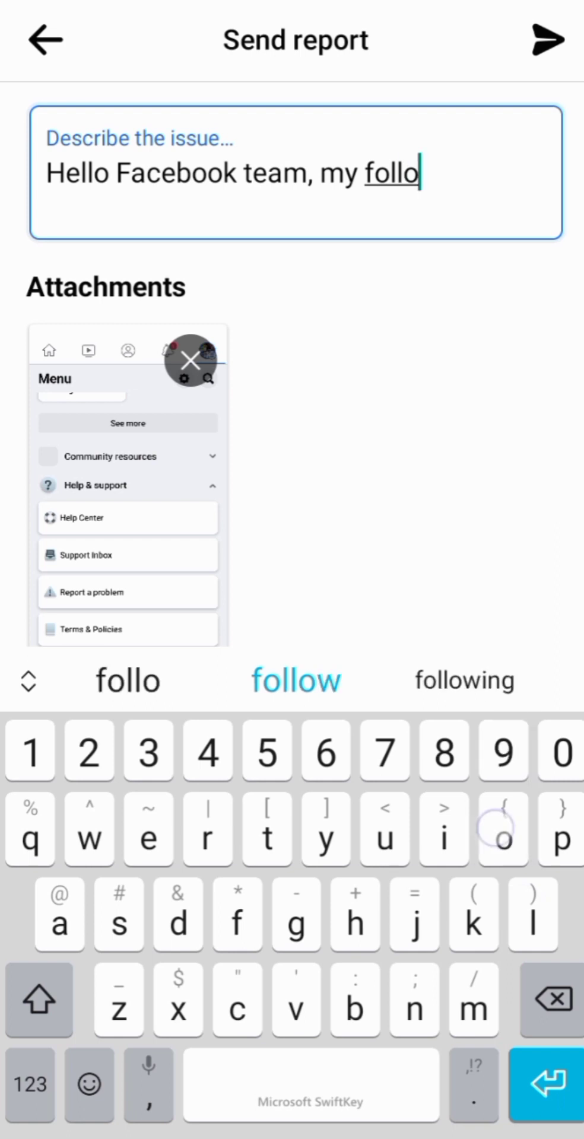
click(295, 679)
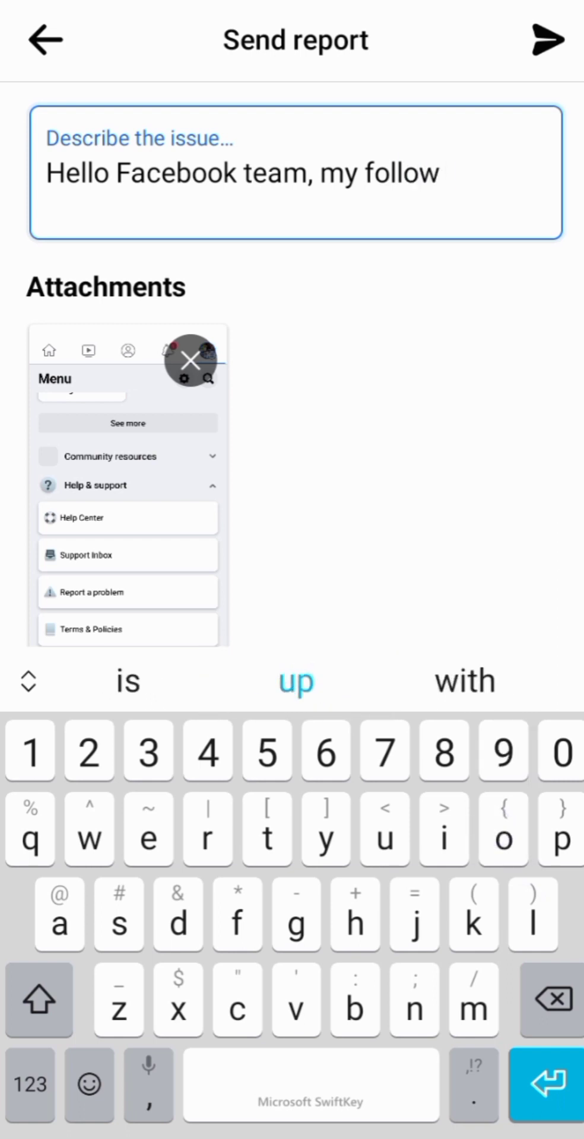
text(button isn)
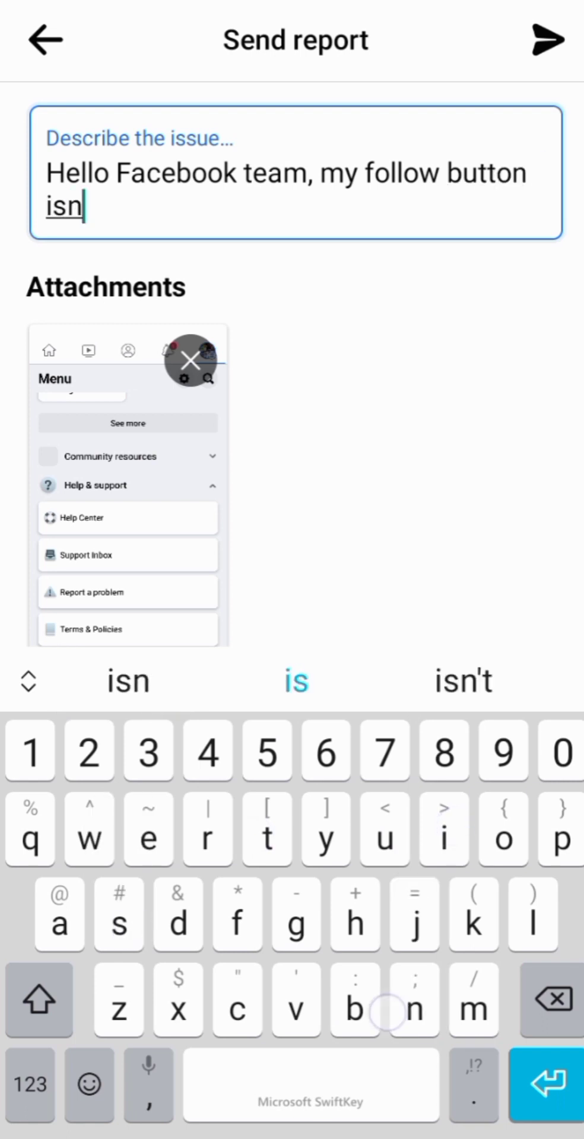
click(463, 680)
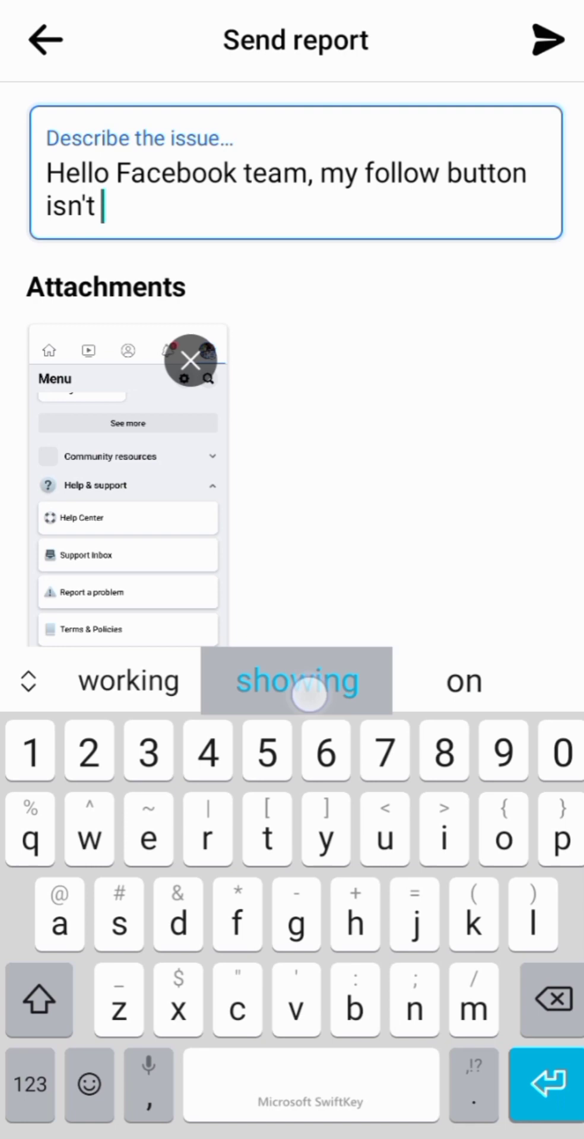
click(296, 680)
text(Please re)
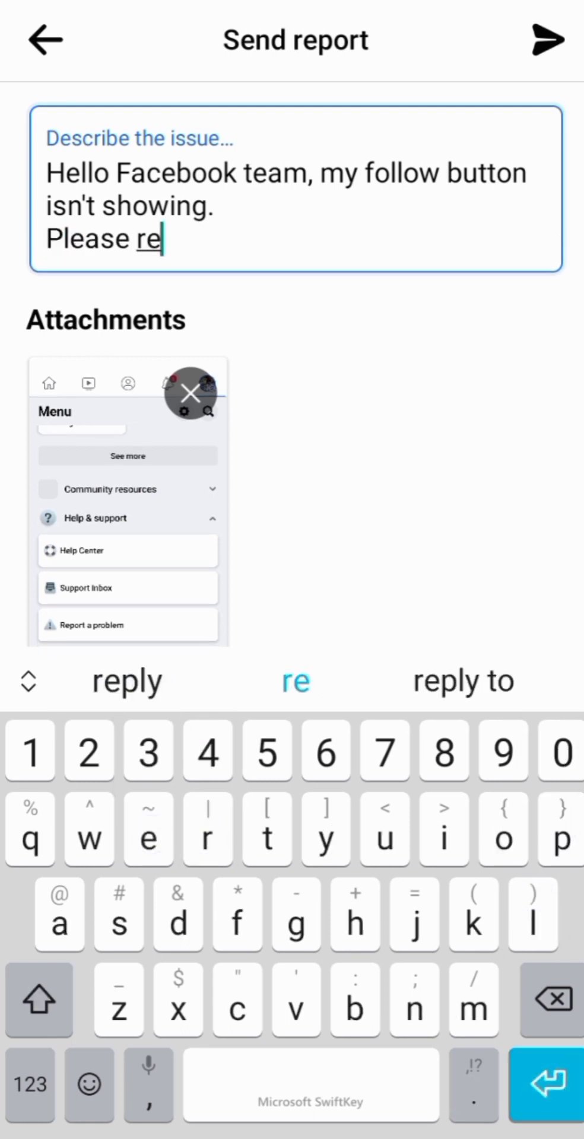
Add 'Please replace the like button with the follow button. Hope you understand?'
text(pla)
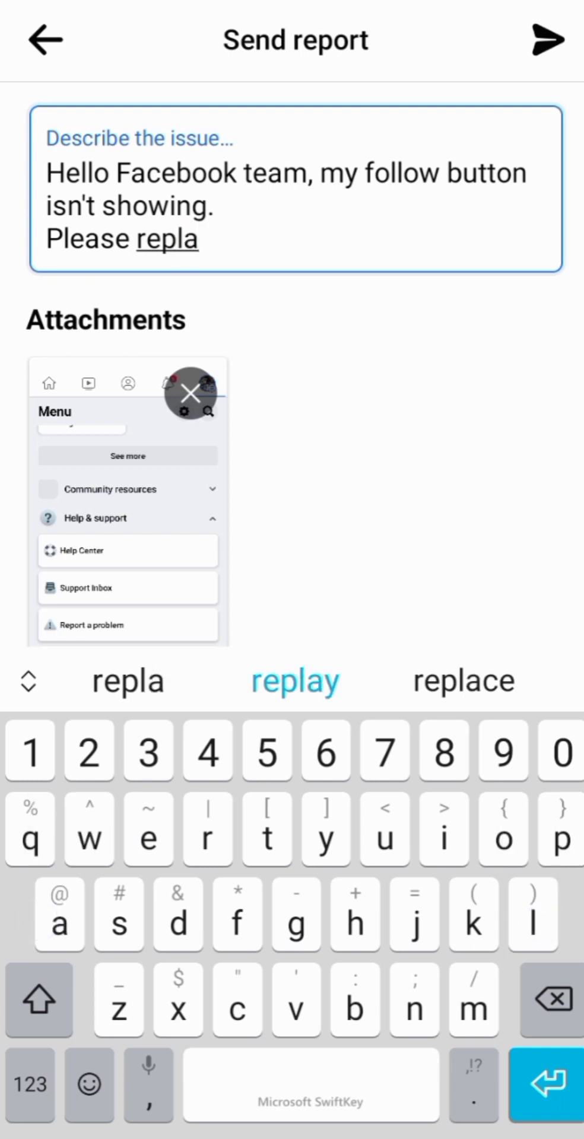
click(463, 680)
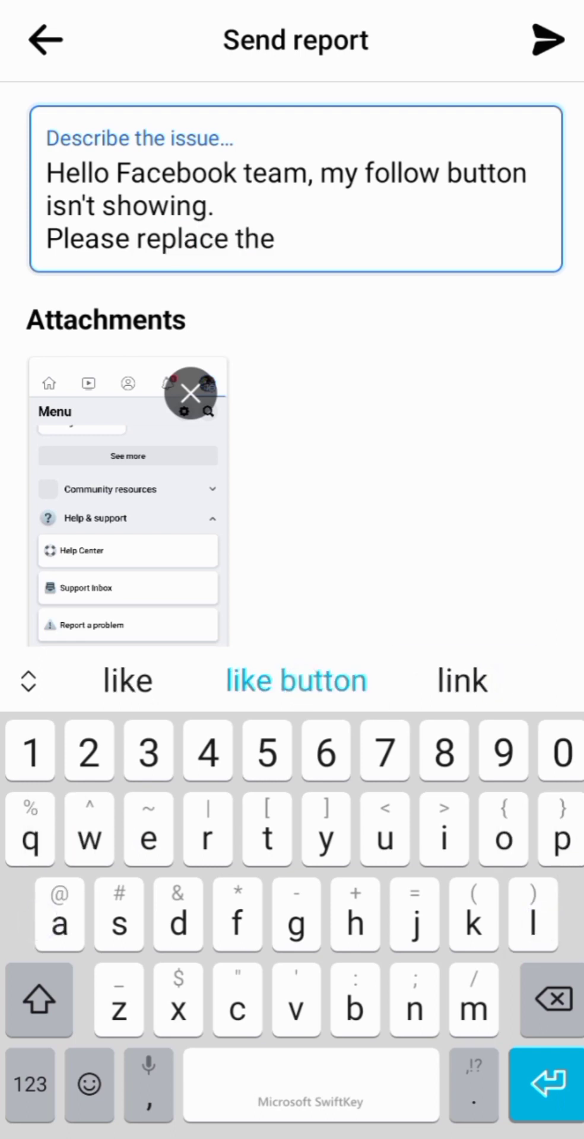
text(like button with the follow)
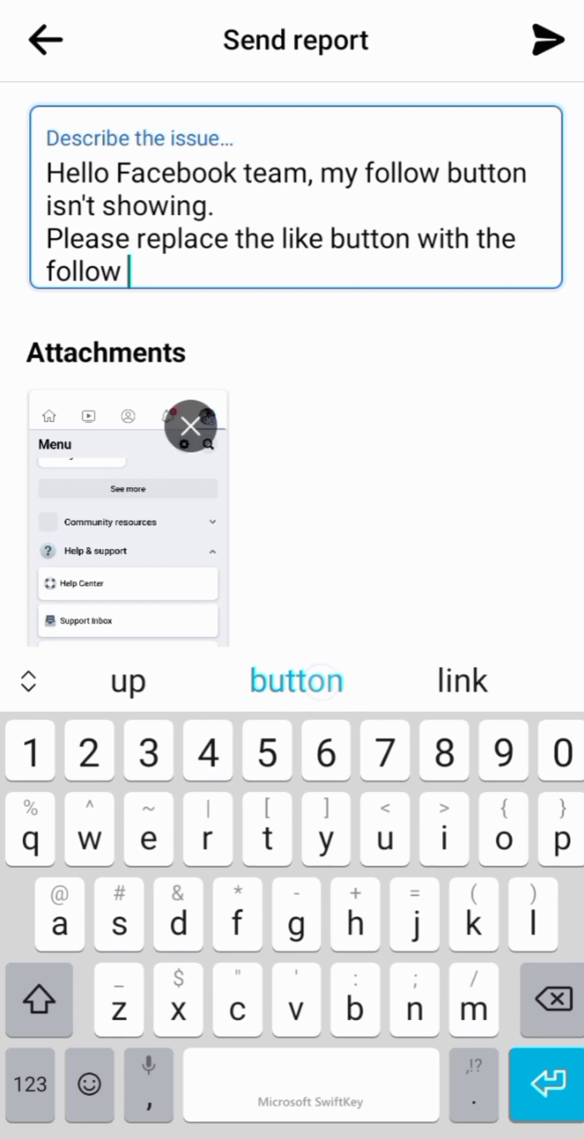
click(295, 680)
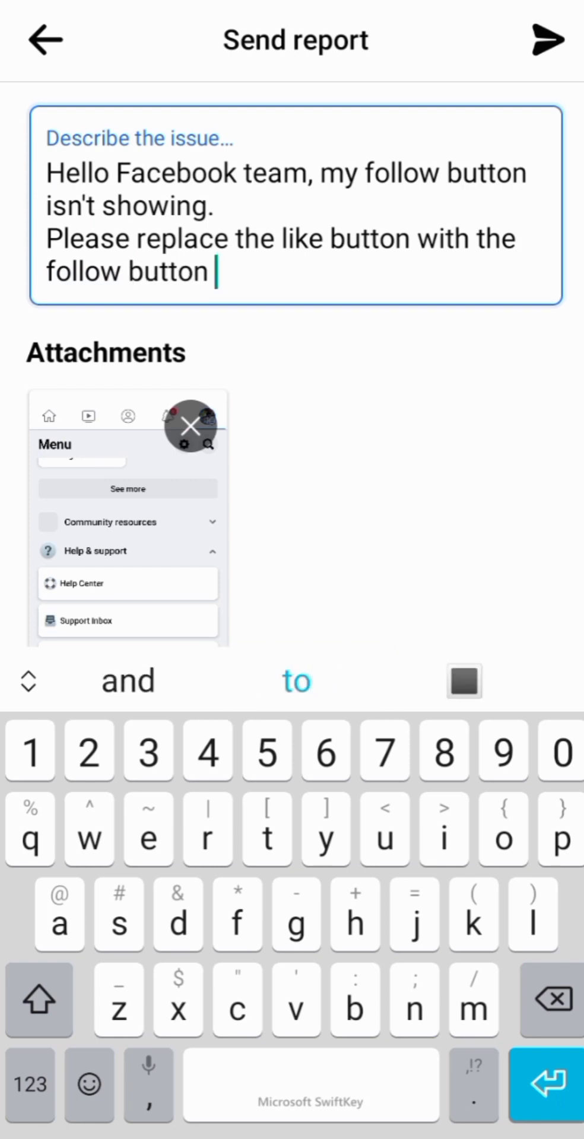
text(.)
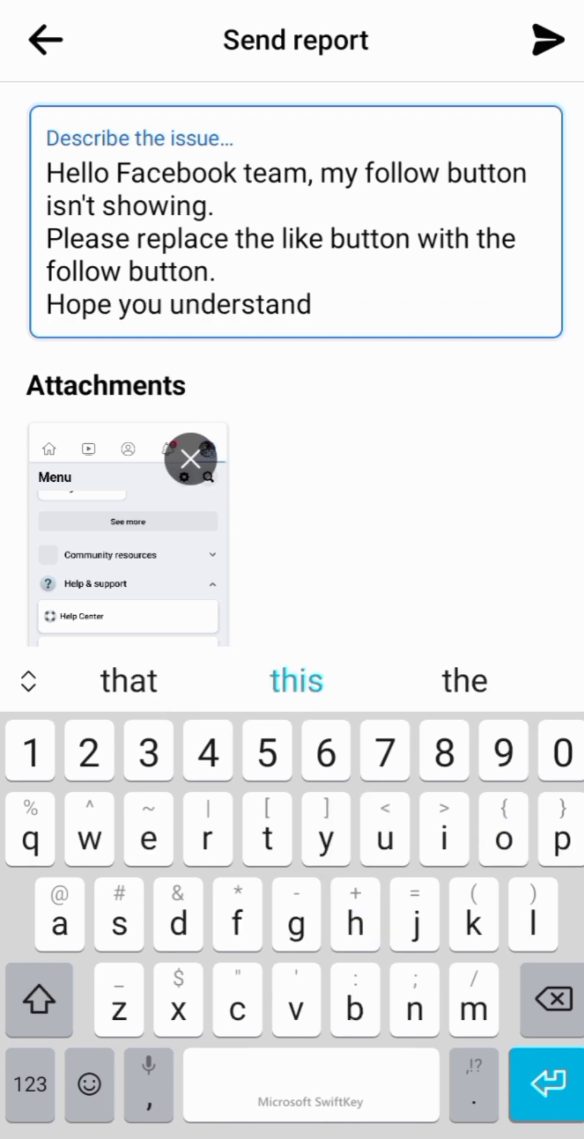
click(30, 1084)
text(?)
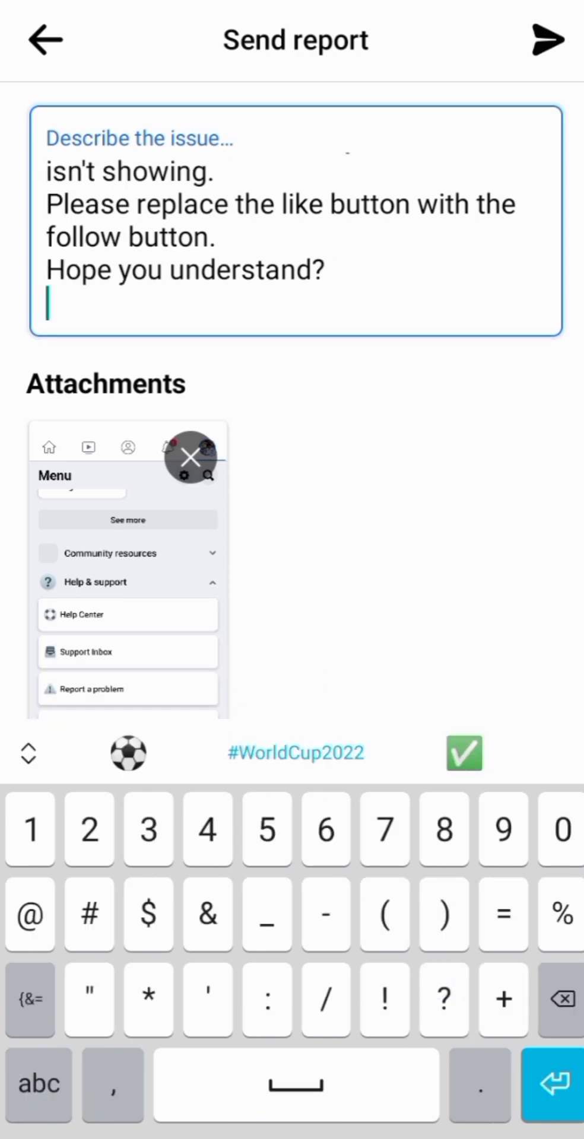
click(38, 1083)
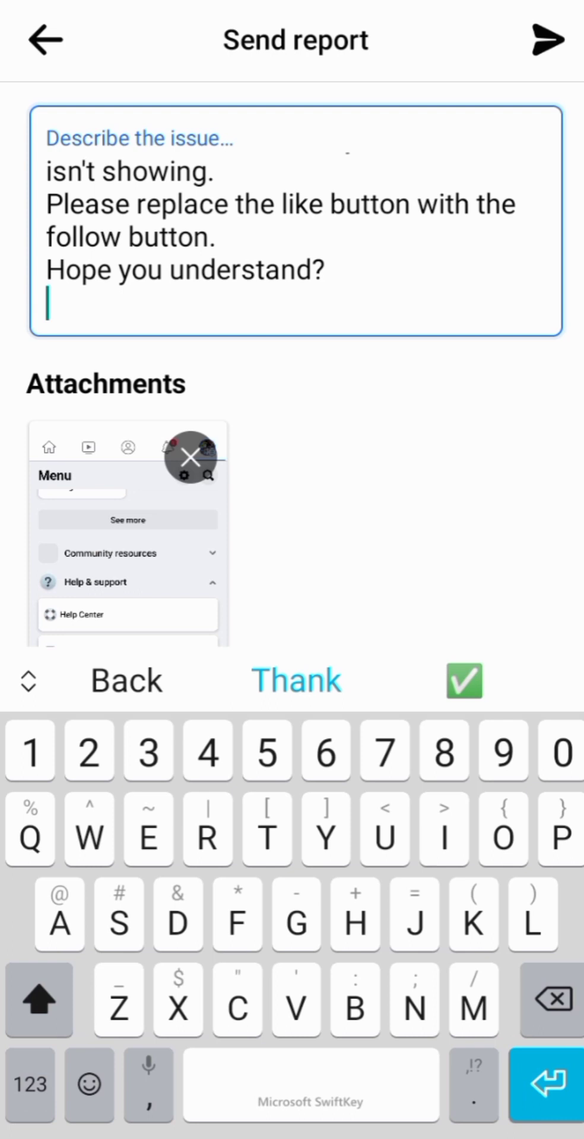
End the message with 'Thank you' and a line reading 'Page :Endtymer'
click(296, 680)
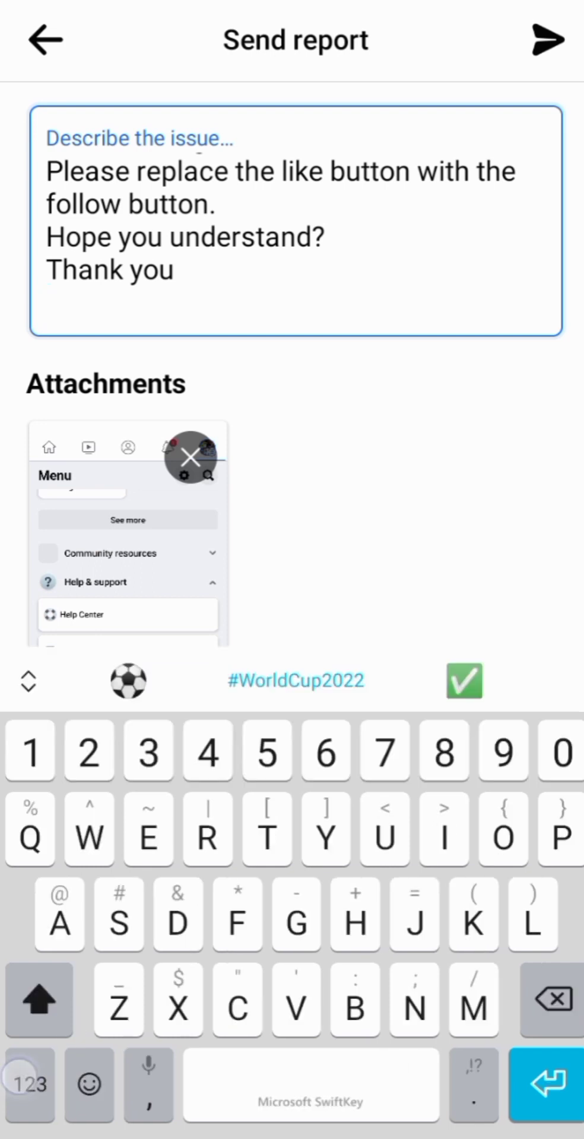
text(Page :)
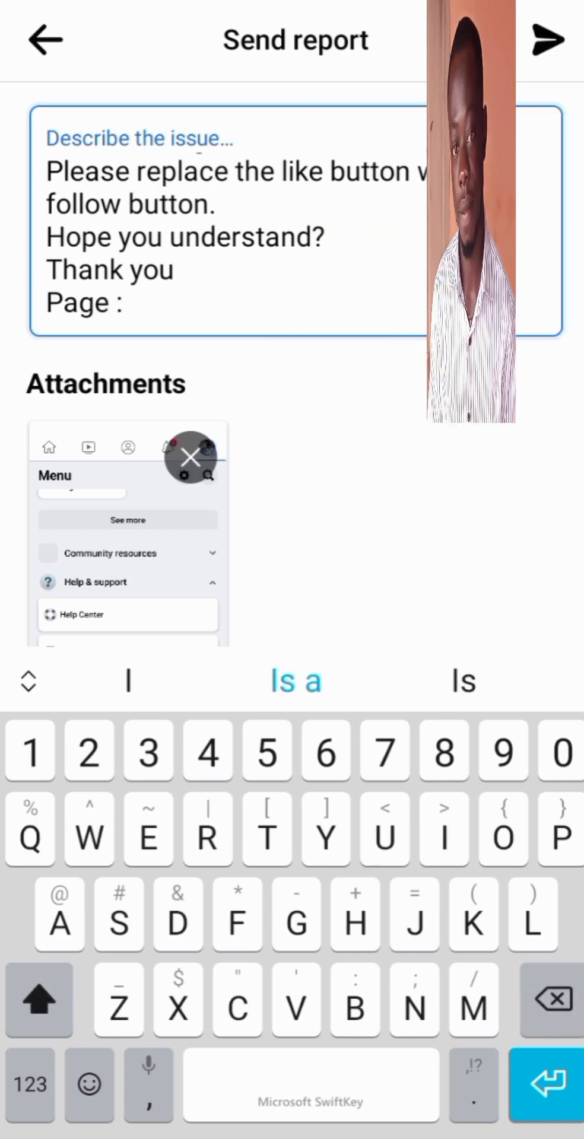
text(En)
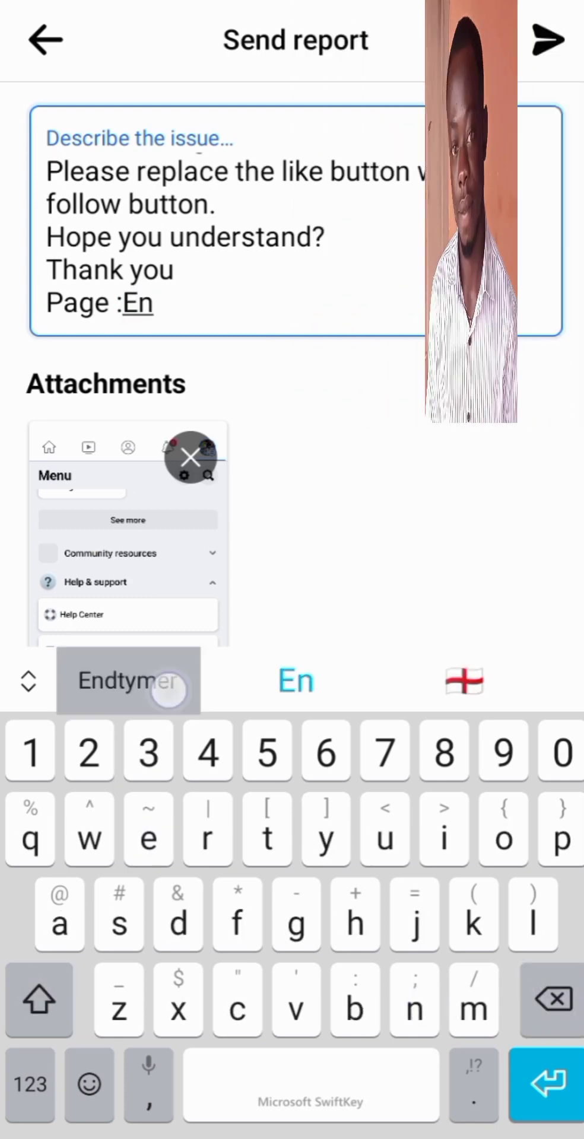
click(295, 681)
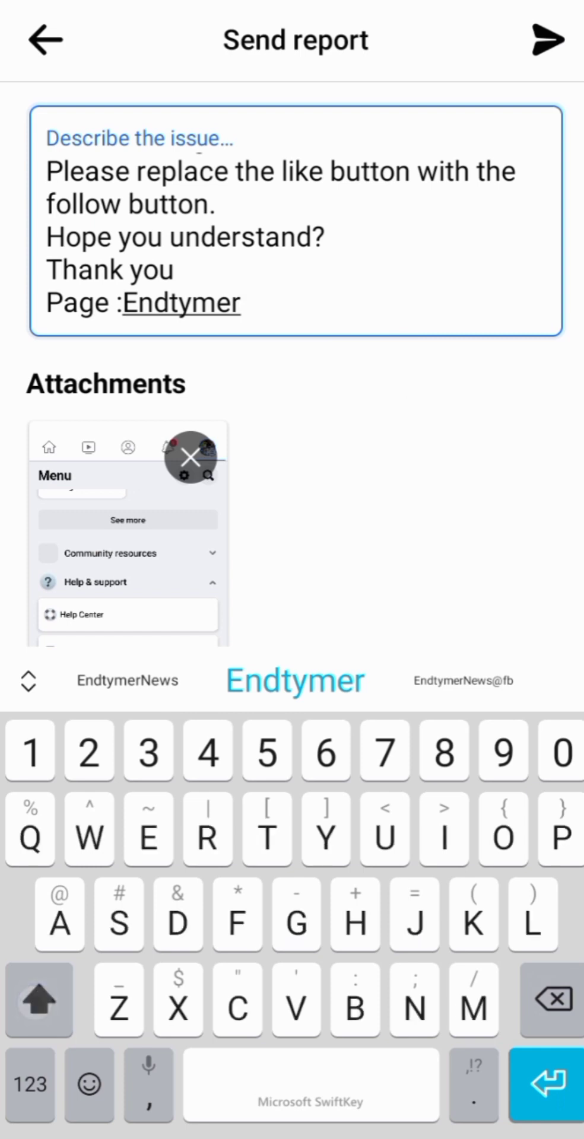